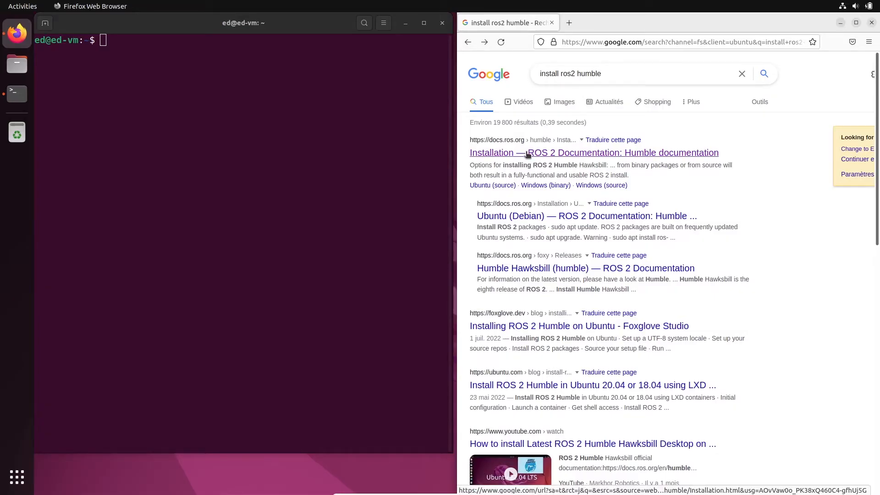
Step: Show the ROS 2 Humble Installation docs page enlarged, scrolled to the binary package options
click(594, 152)
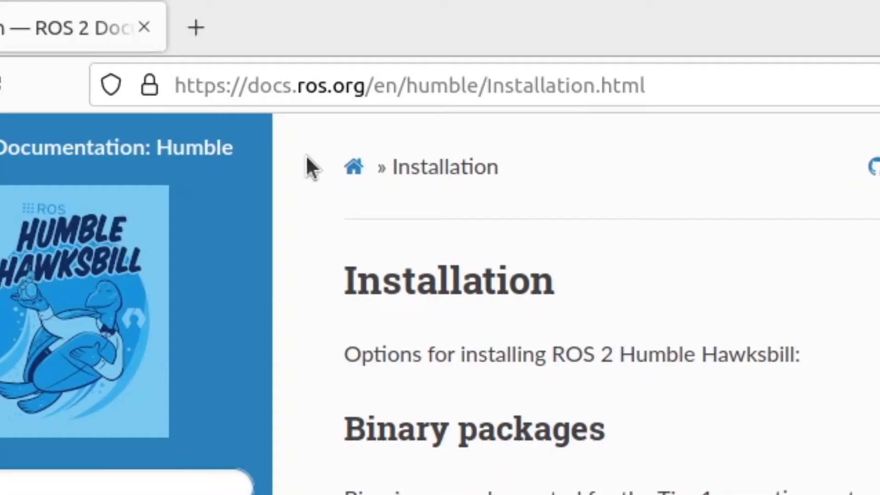
mouse_move(286, 295)
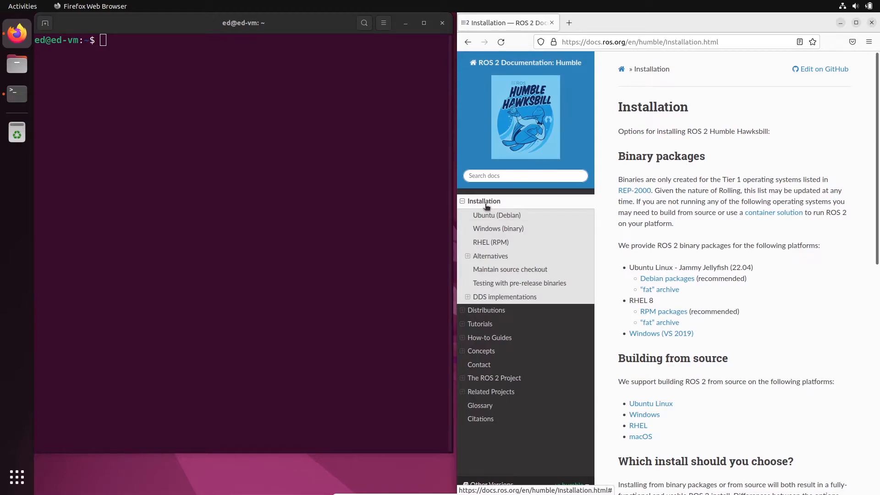
key(ctrl+plus)
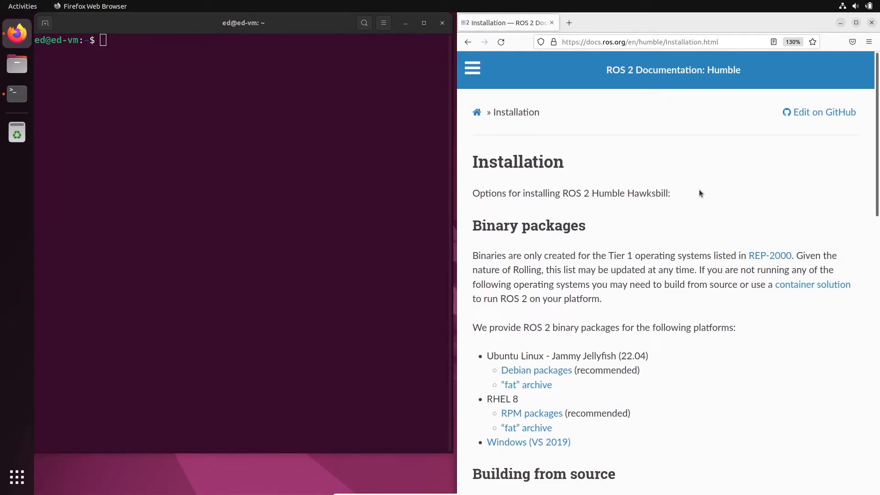
scroll(down, 3)
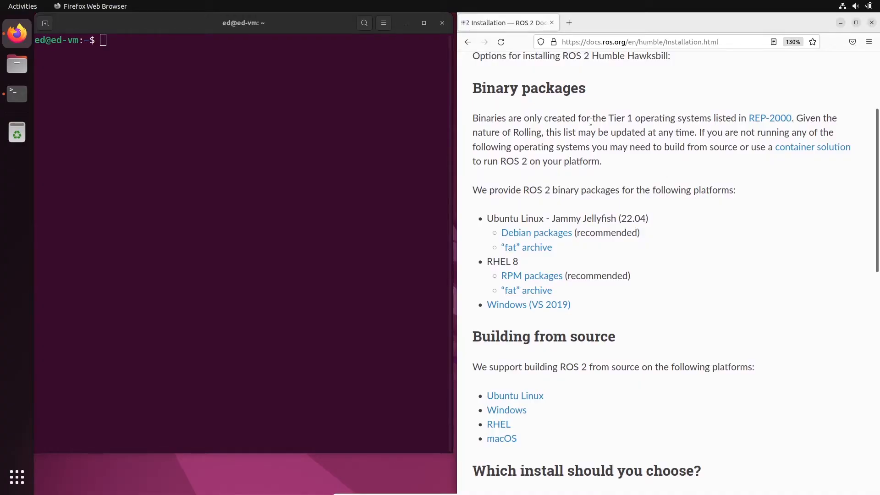
mouse_move(539, 161)
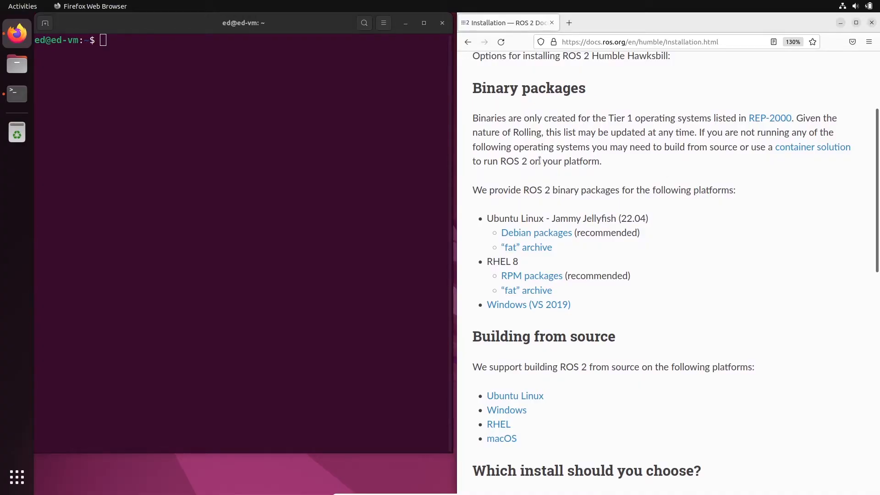
mouse_move(551, 238)
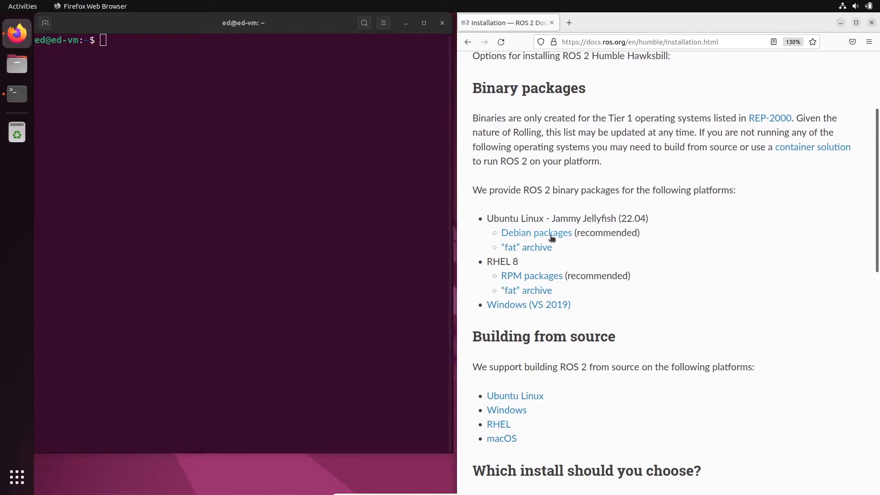
Step: Follow the Debian packages guide to install locales and set LANG to en_US.UTF-8
click(535, 232)
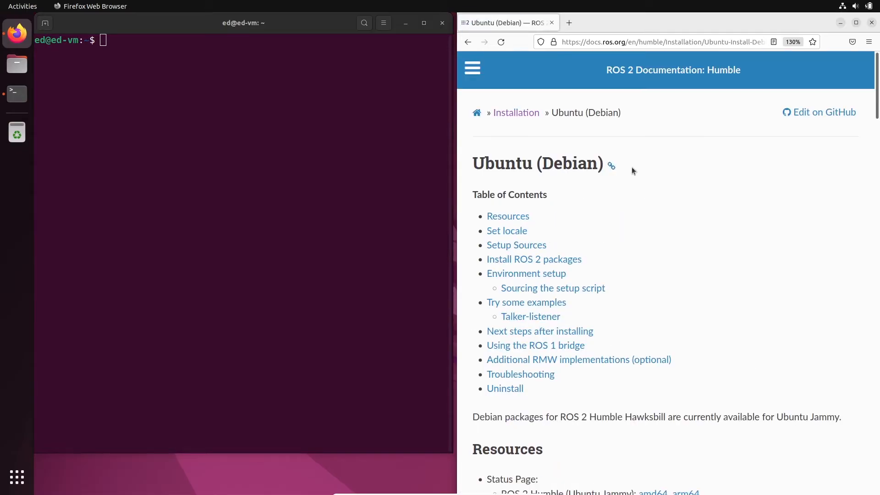
scroll(down, 3)
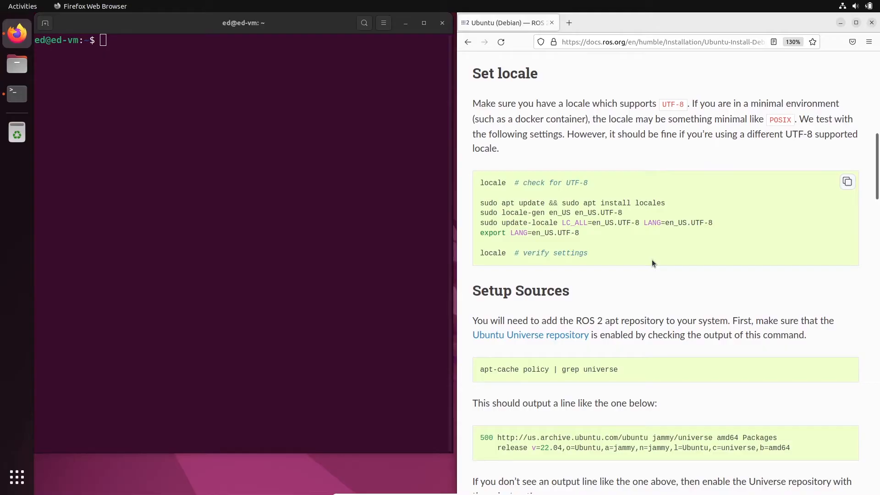
text(locale)
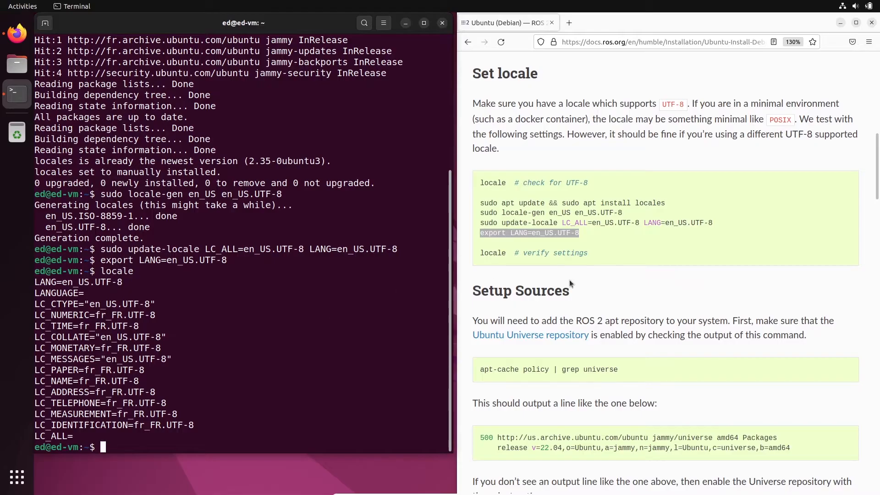
scroll(down, 3)
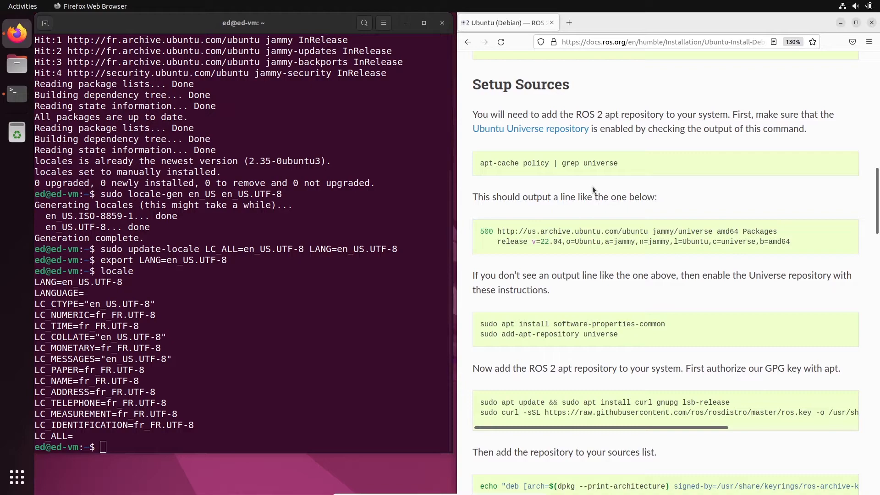
Step: Run apt-cache policy | grep universe, confirm jammy universe entries, then clear the terminal
scroll(down, 3)
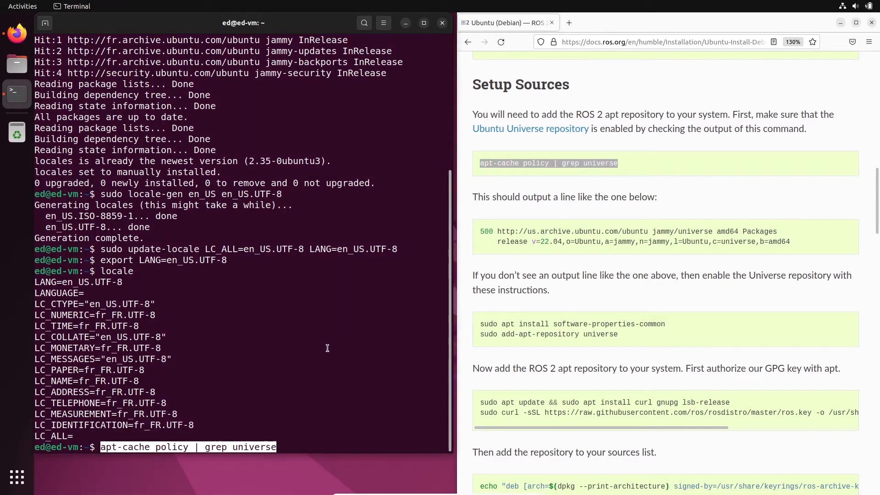
key(Return)
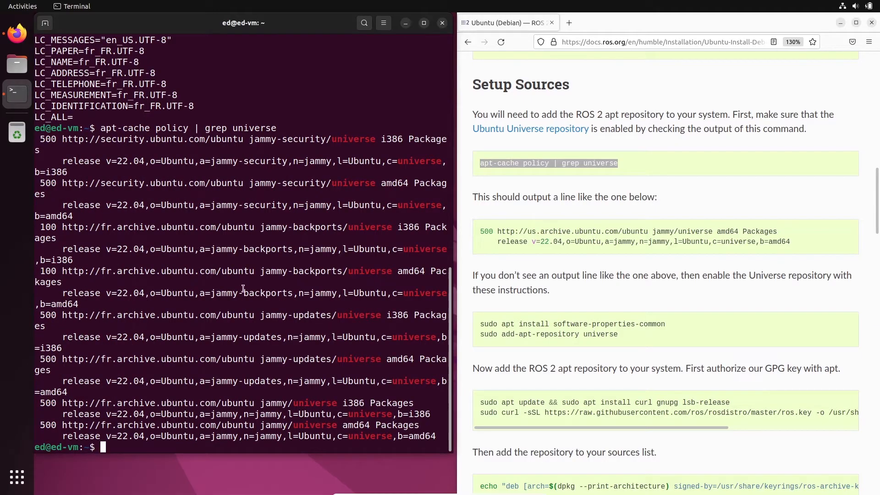
double_click(47, 139)
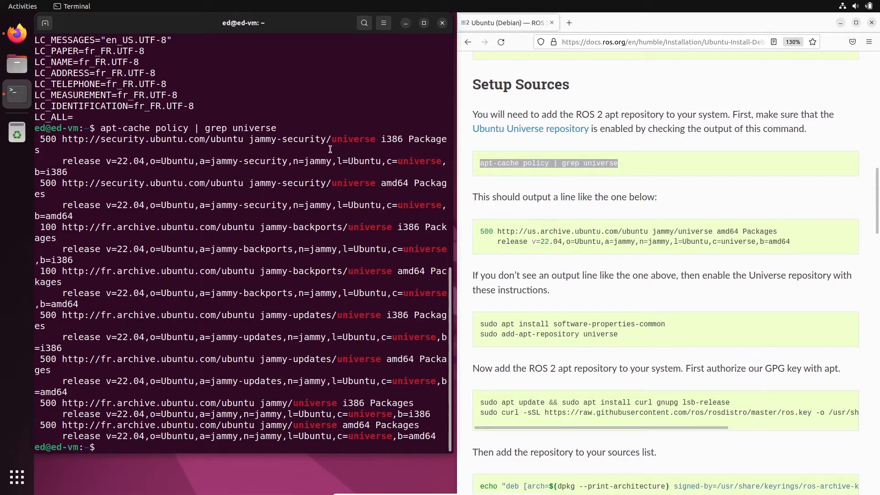
mouse_move(198, 427)
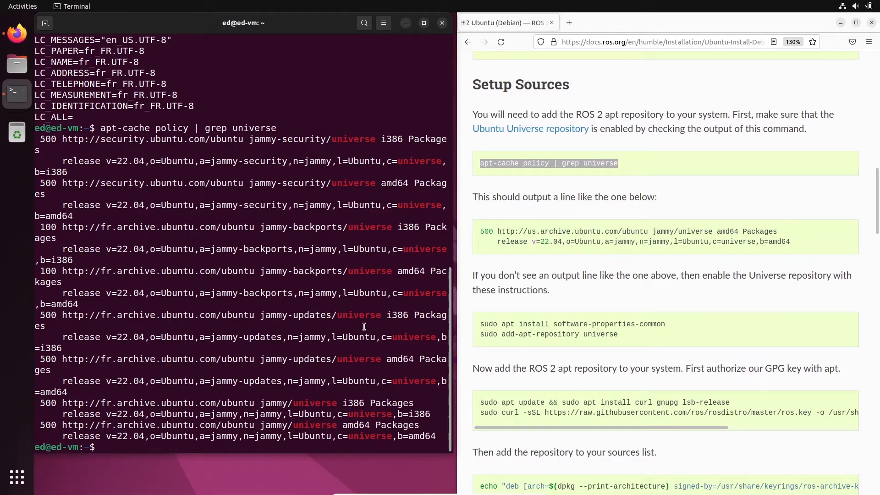
double_click(128, 380)
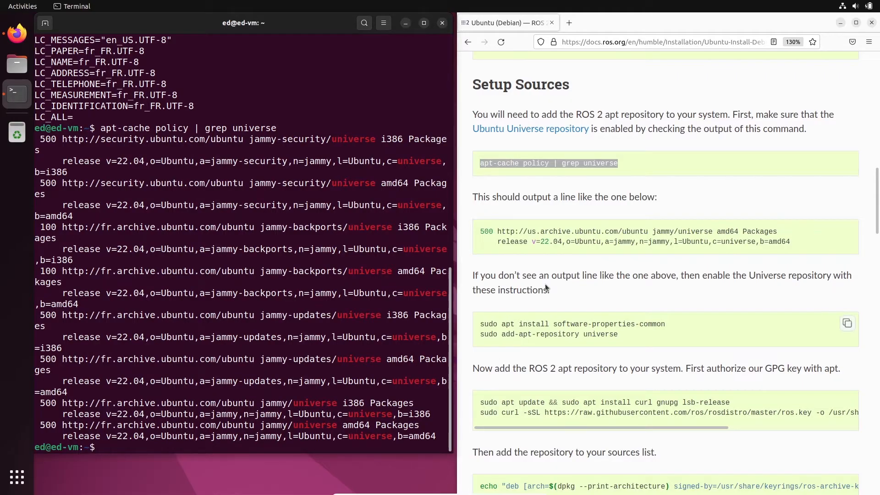
scroll(down, 3)
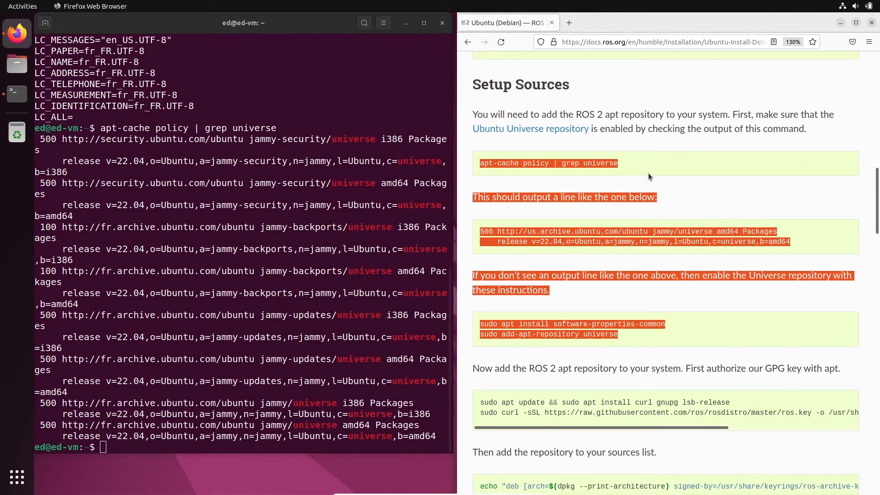
scroll(down, 3)
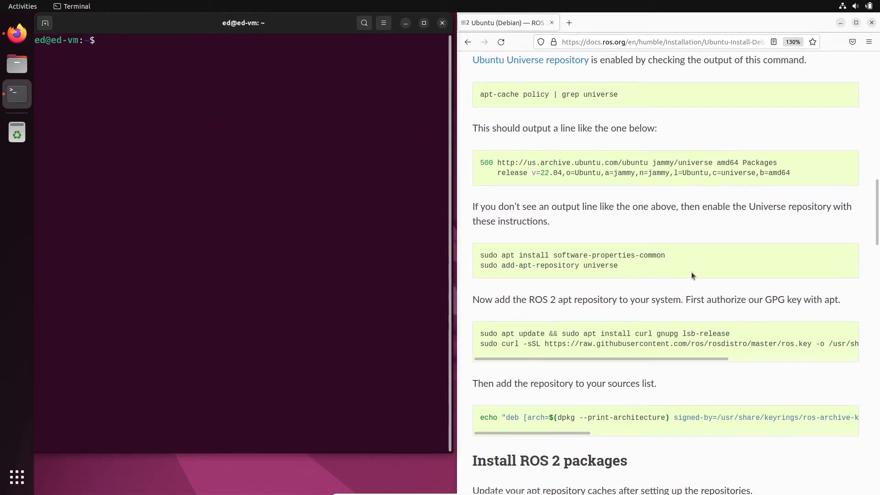
Step: Install curl, gnupg and lsb-release answering Y, fetch the ROS GPG key and add ros2.list
scroll(down, 3)
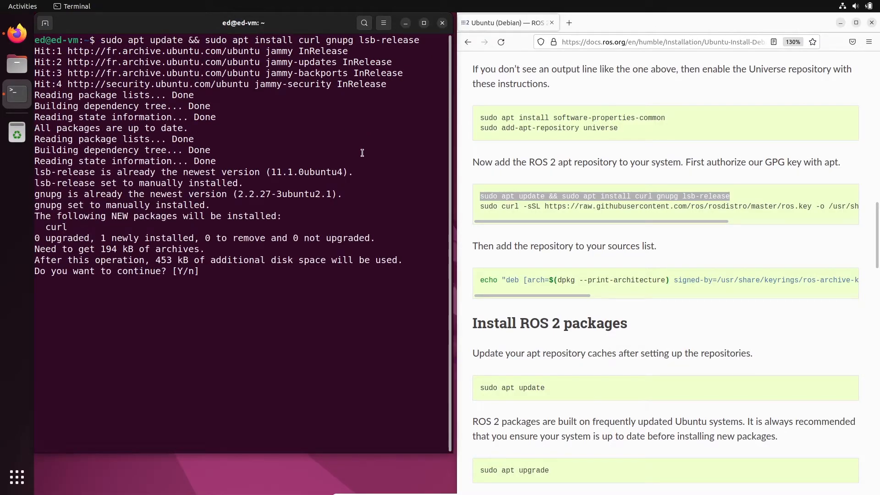
text(Y)
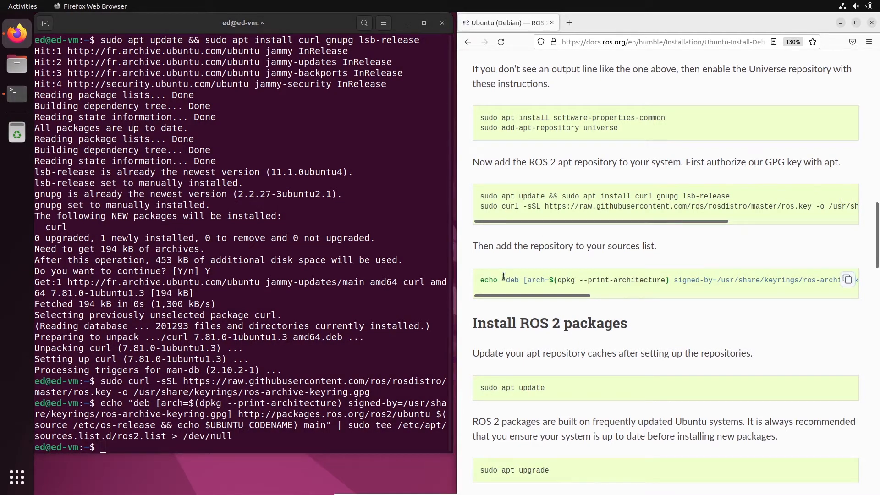
scroll(down, 3)
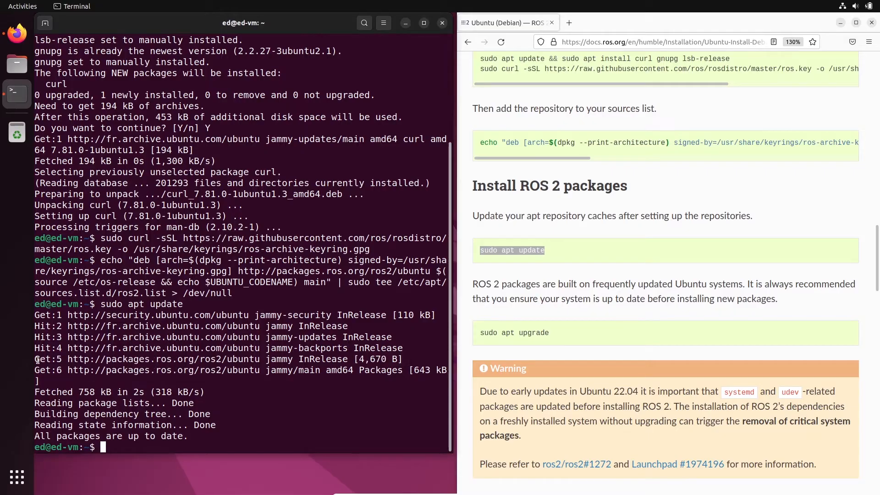
mouse_move(76, 375)
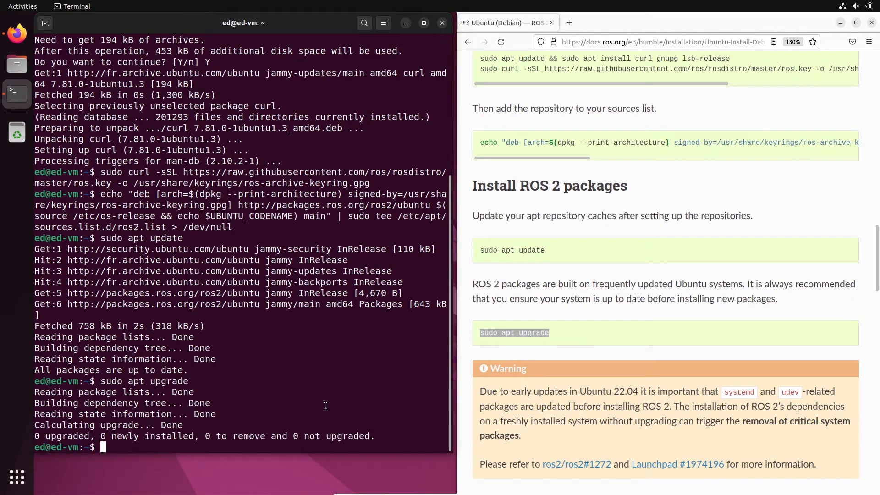
Step: Run sudo apt update and sudo apt upgrade, finding nothing to upgrade
scroll(down, 3)
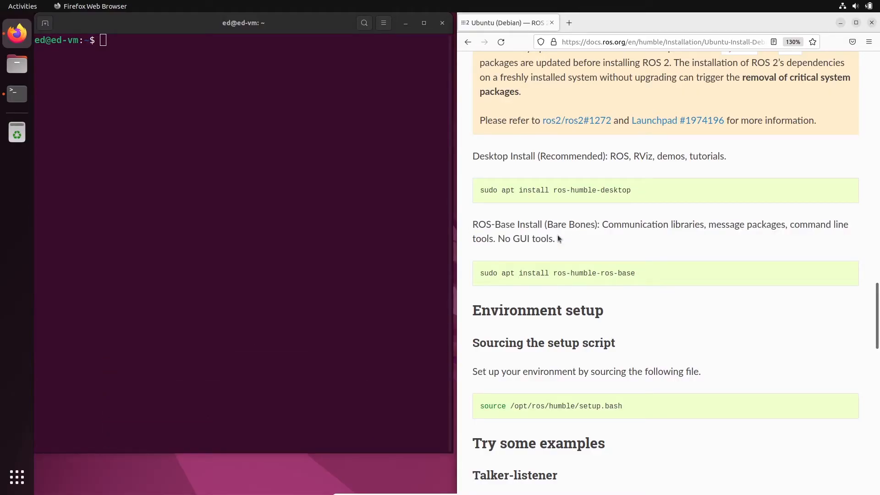
mouse_move(616, 252)
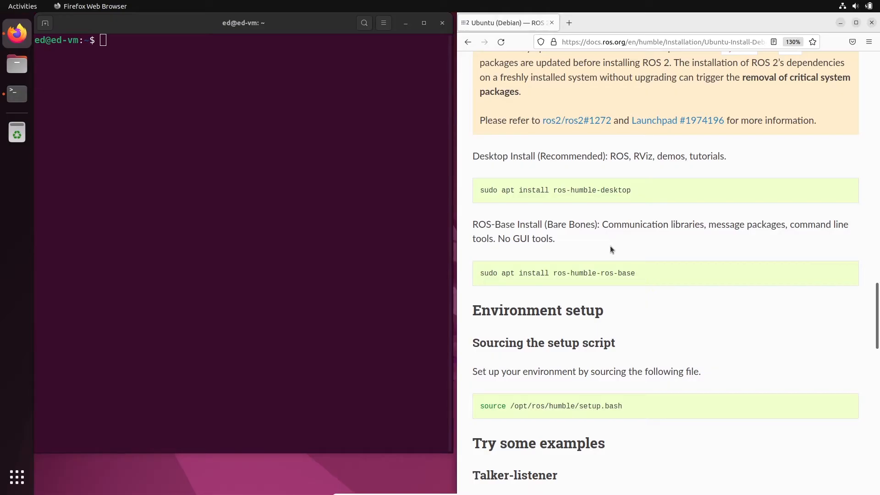
mouse_move(633, 251)
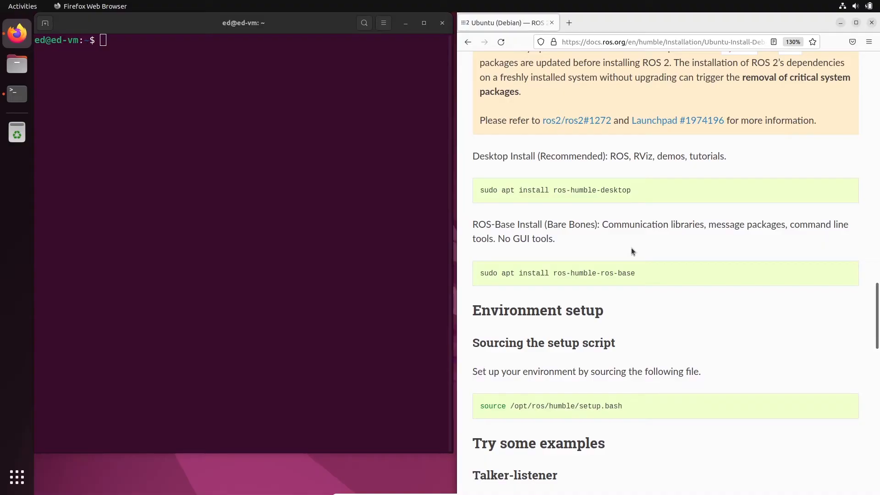
mouse_move(481, 278)
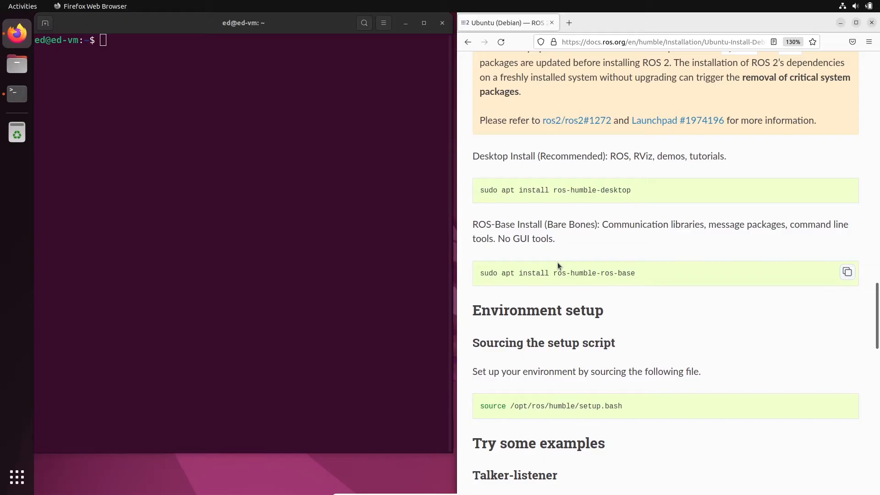
mouse_move(642, 214)
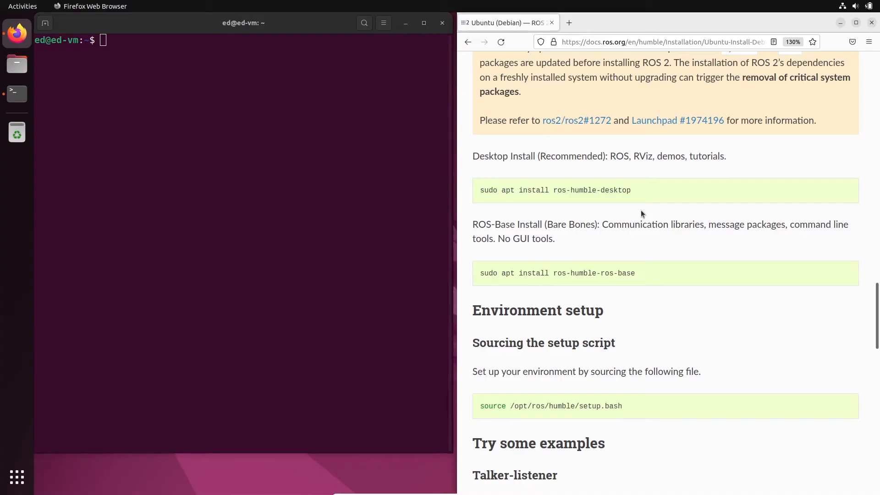
mouse_move(637, 217)
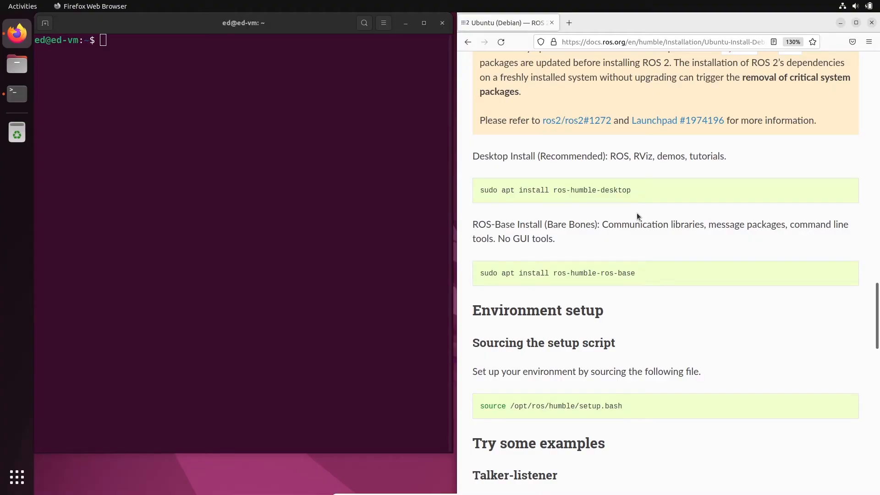
mouse_move(600, 212)
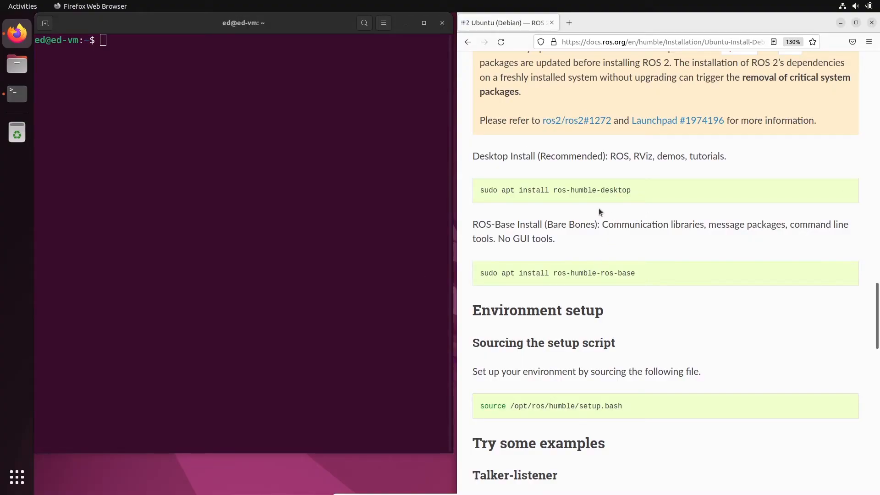
mouse_move(571, 190)
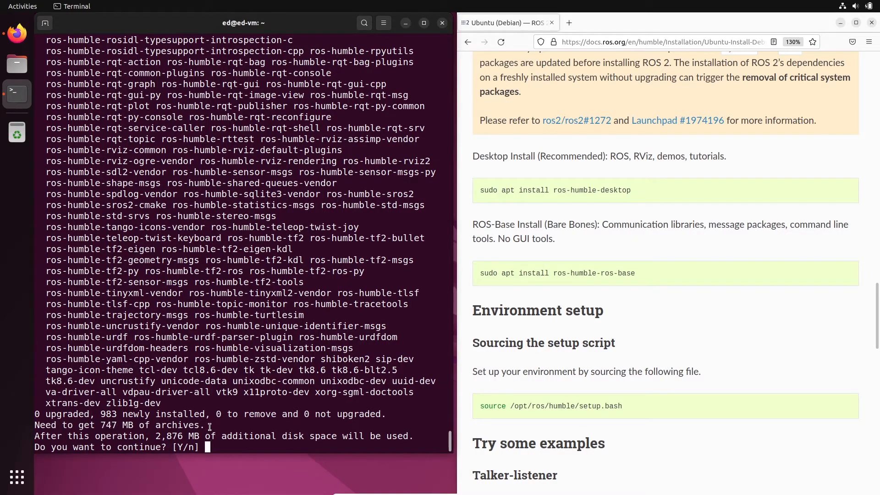
Step: Run sudo apt install ros-humble-desktop and answer Y to install the 983 new packages
double_click(168, 436)
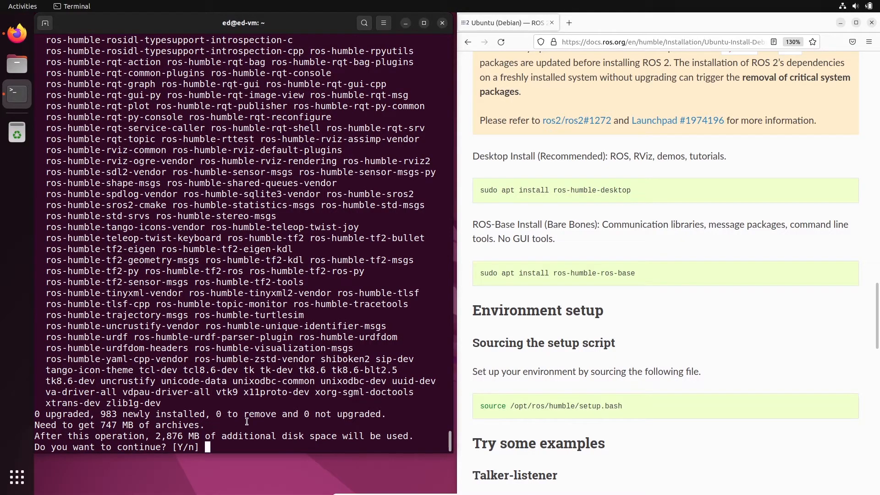
text(Y)
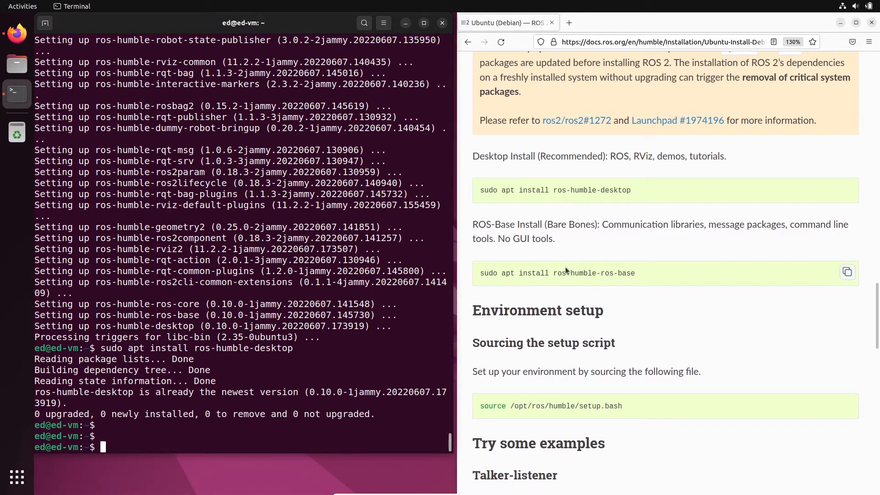
mouse_move(664, 194)
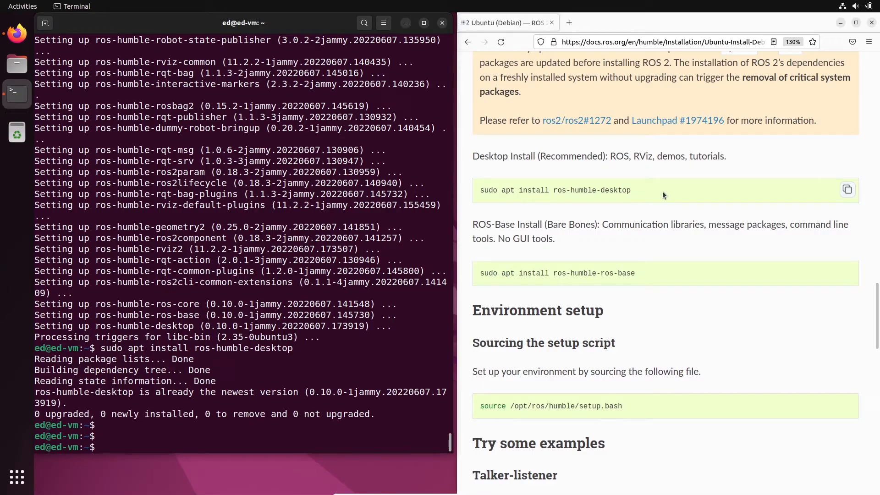
Step: Rerun sudo apt install ros-humble-desktop to confirm it is already the newest version
double_click(566, 189)
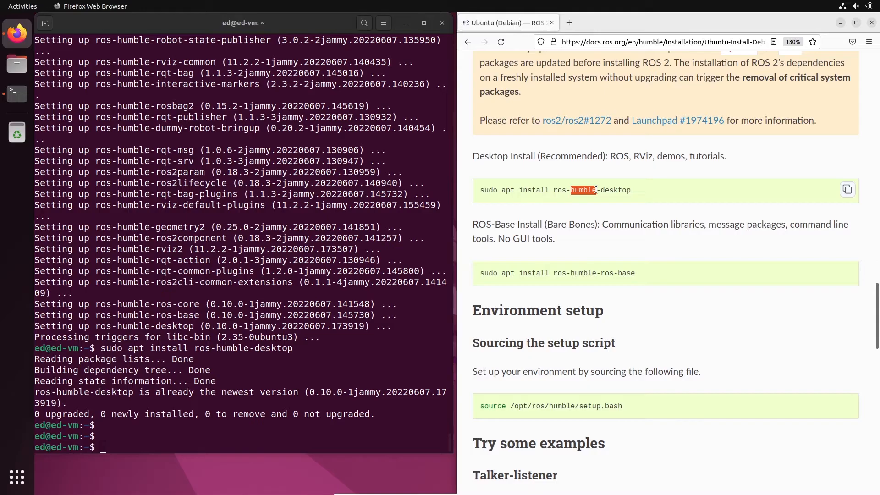
double_click(574, 190)
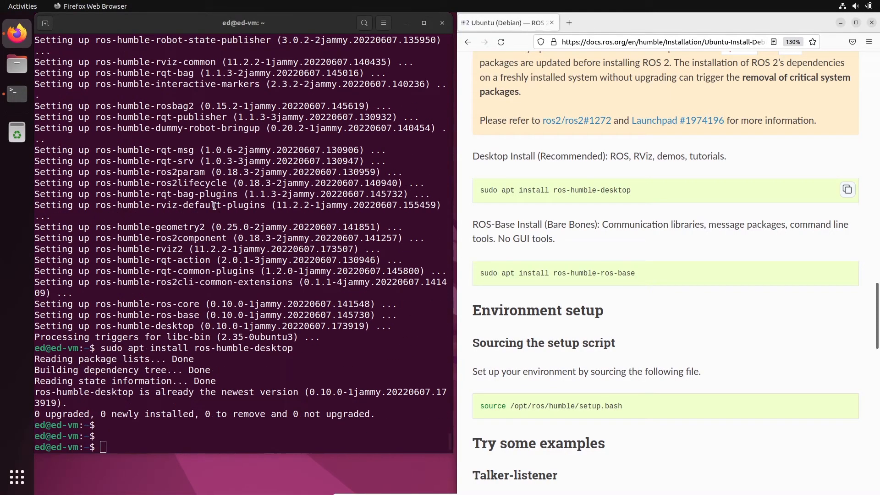
mouse_move(578, 206)
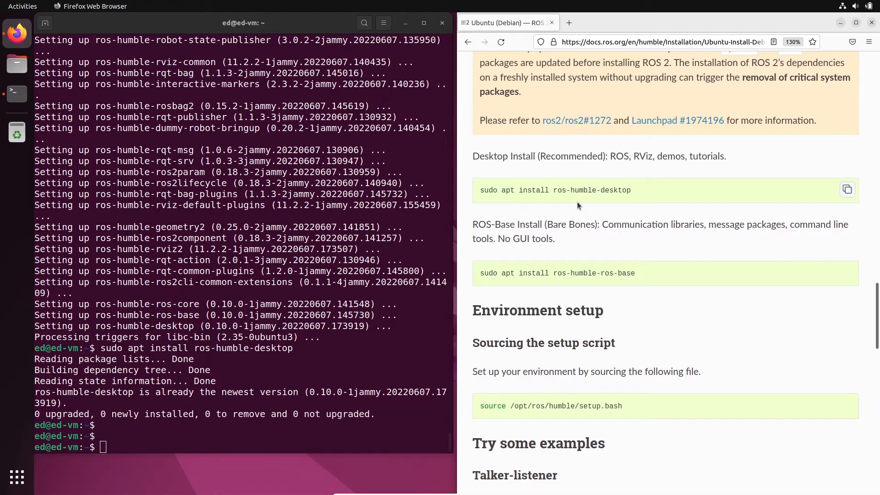
mouse_move(588, 206)
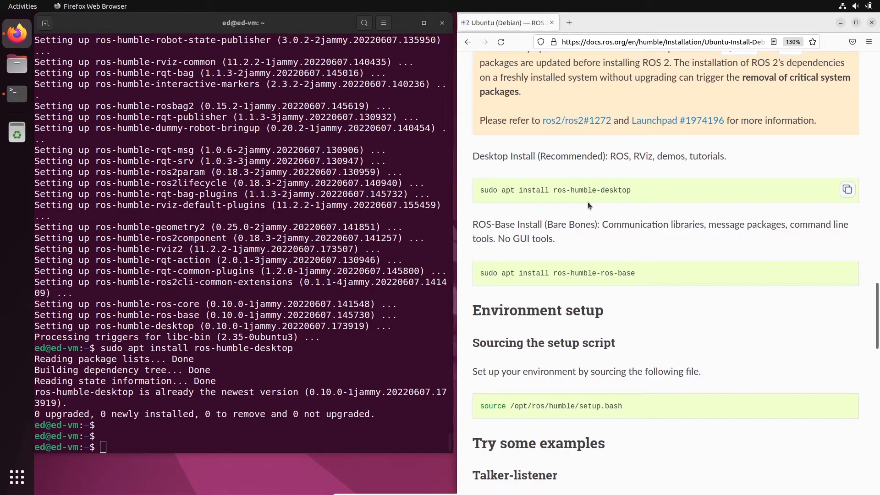
mouse_move(558, 190)
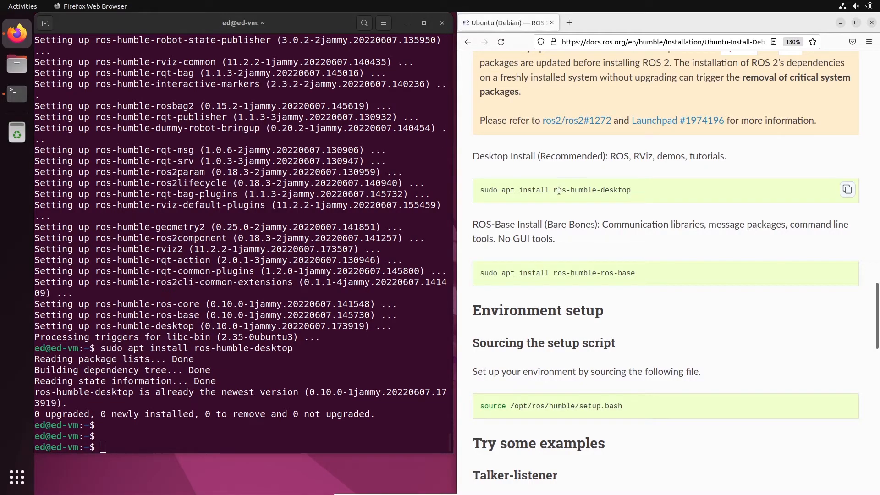
double_click(559, 190)
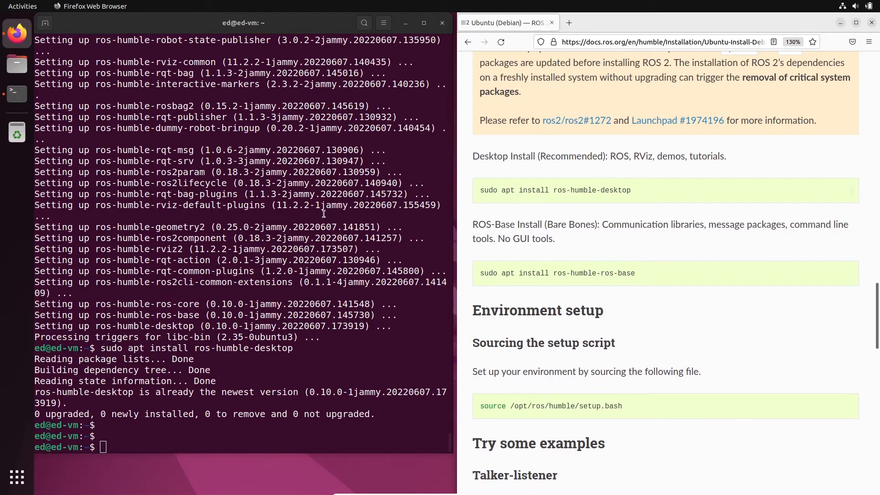
mouse_move(97, 150)
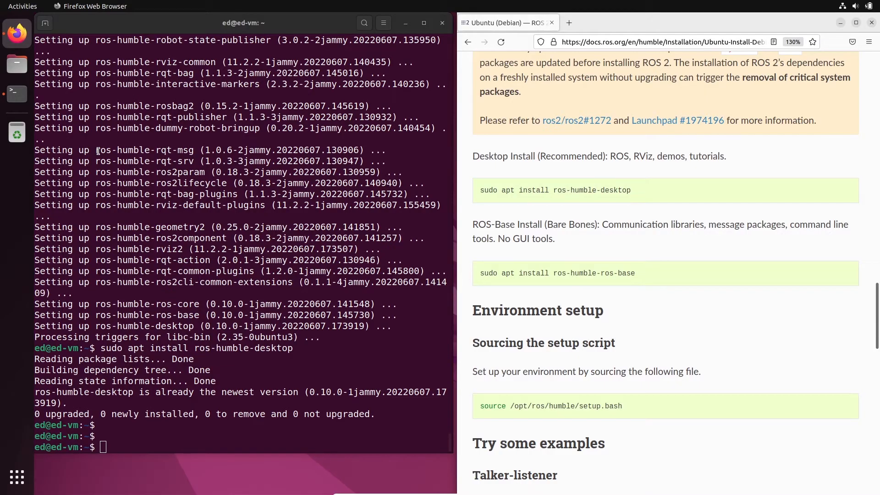
double_click(118, 149)
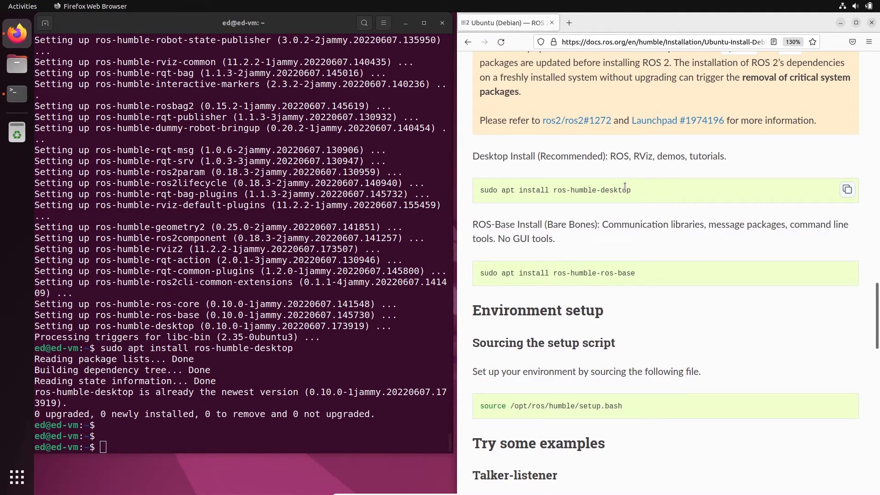
Step: List /opt/ros/ and /opt/ros/humble, return home, and source /opt/ros/humble/setup.bash
scroll(down, 3)
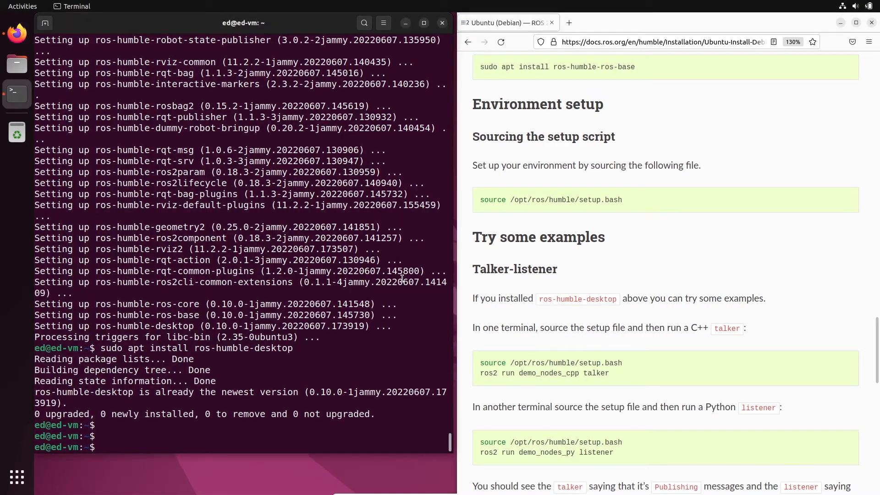
text(ros2)
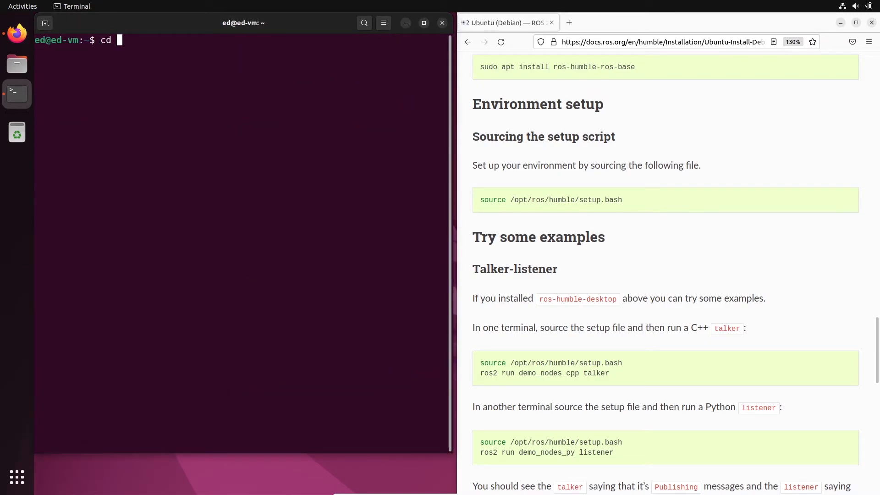
text(/opt/ros/)
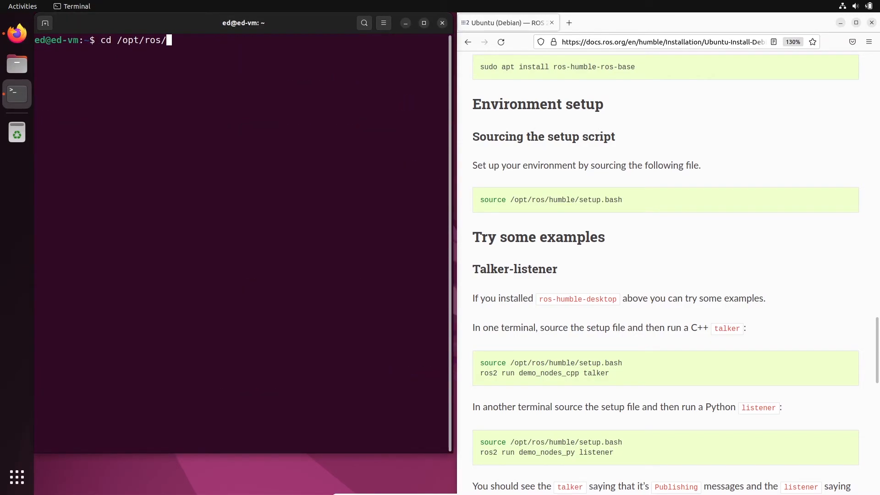
text(ls)
text(cd humble/)
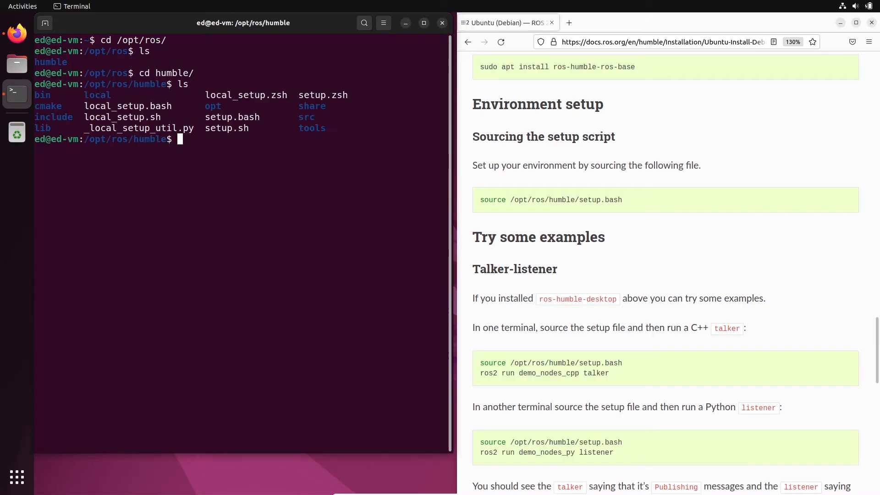
double_click(232, 117)
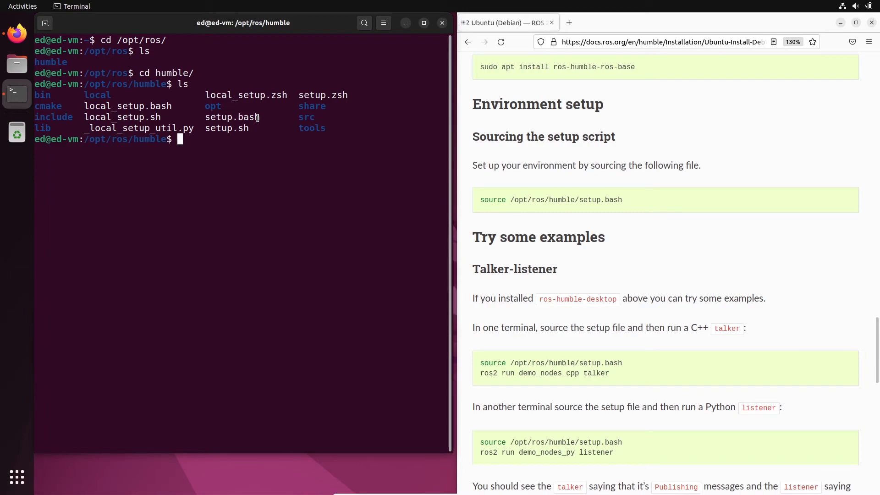
text(cd)
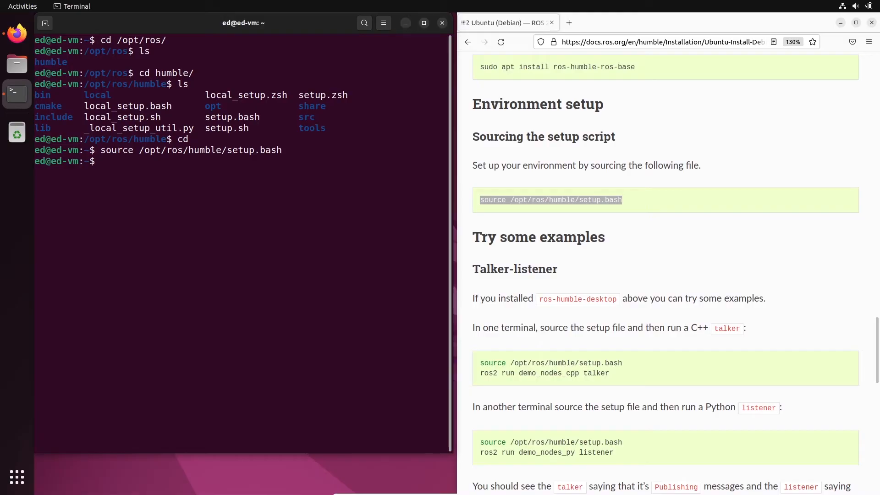
Step: Run 'ros2 run demo_nodes_cpp talker' until a few Hello World messages print, then interrupt it
text(ros2)
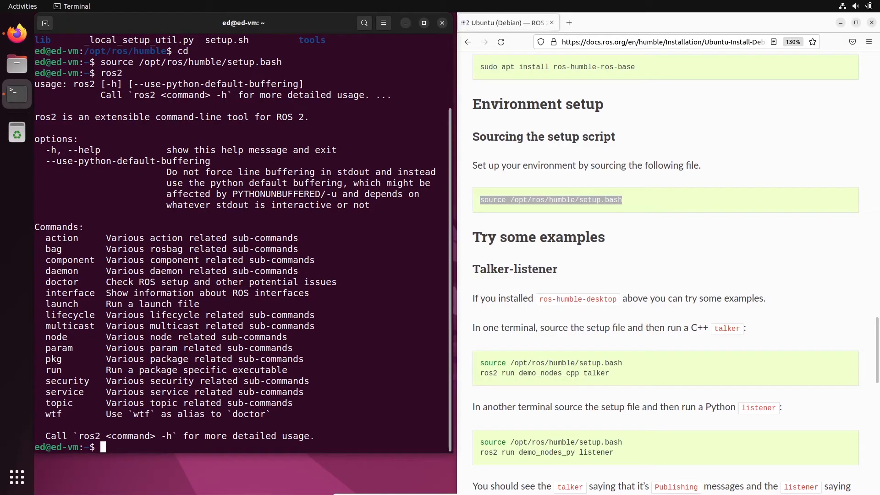
text(ros2)
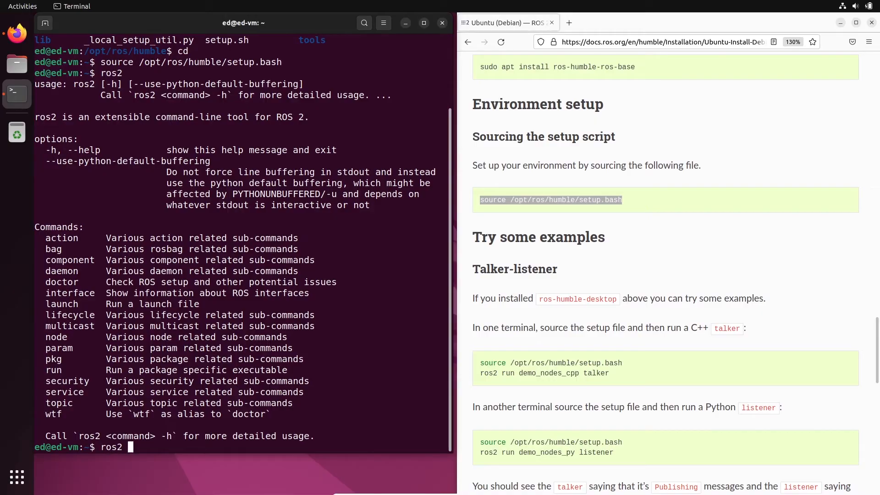
text(run)
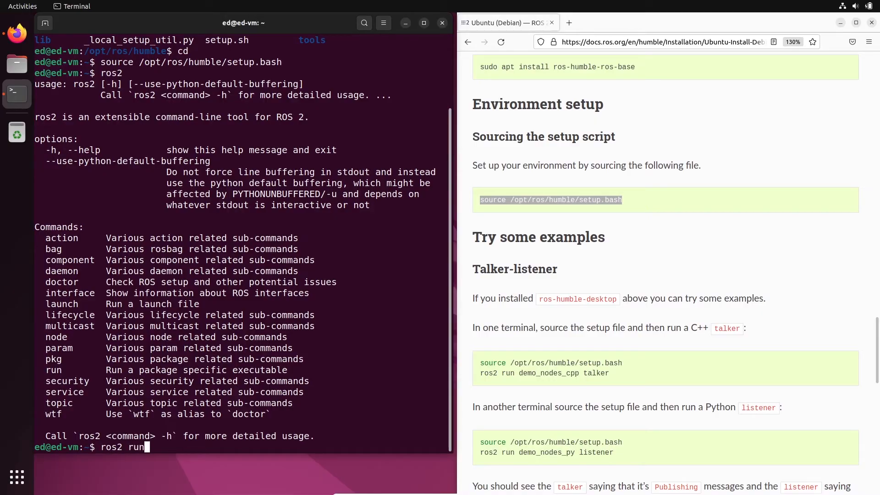
text(demo_nodes_)
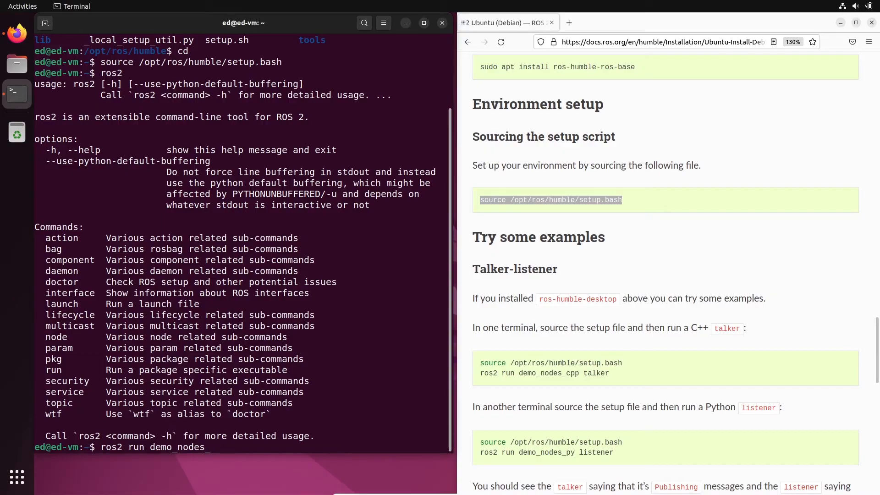
text(cpp)
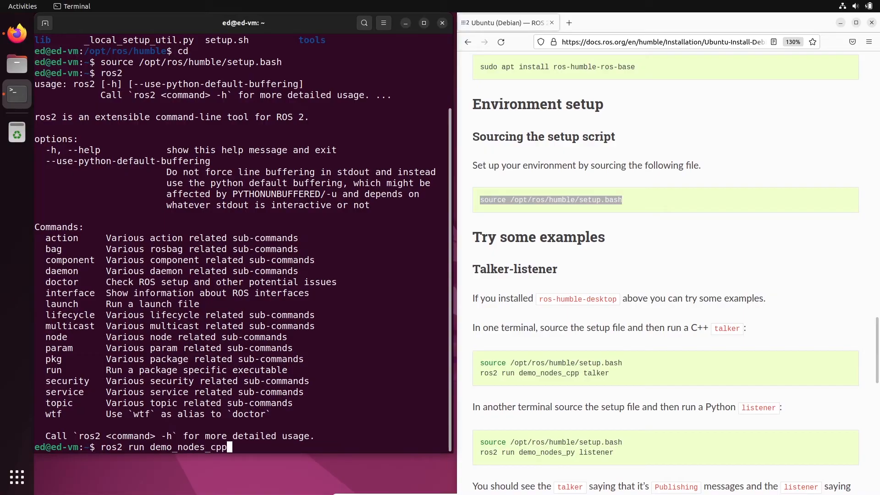
text(talker)
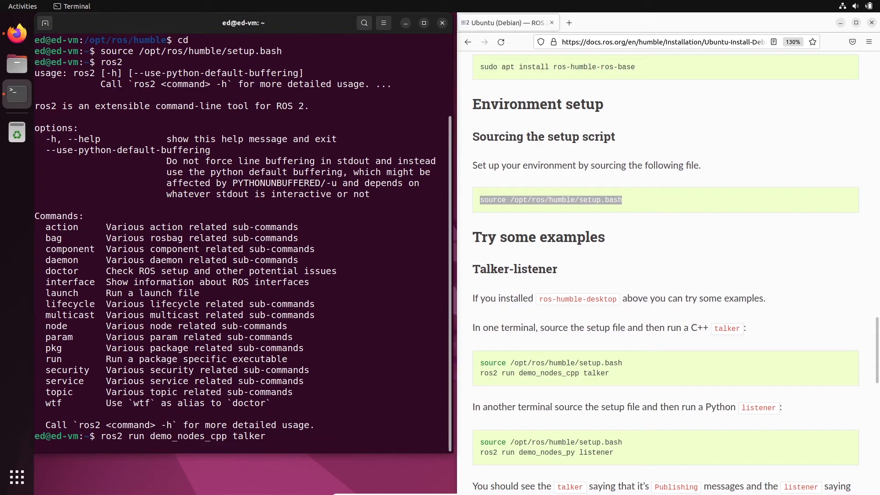
key(Return)
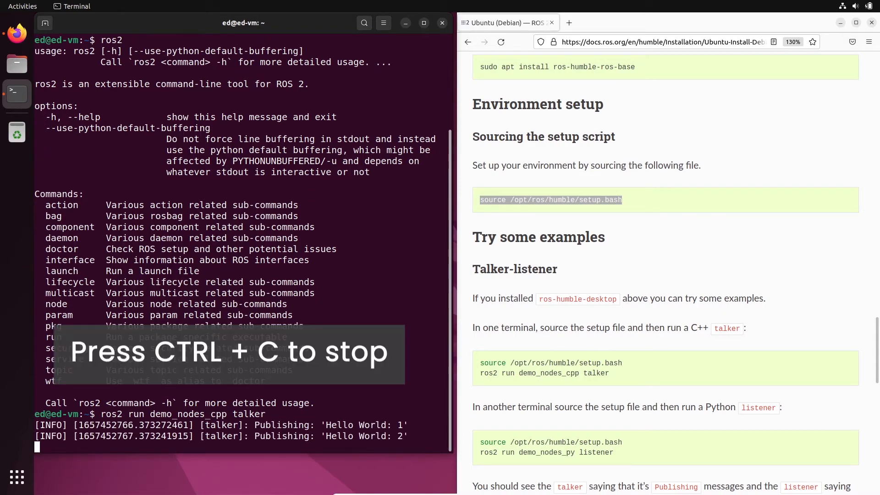
key(ctrl+c)
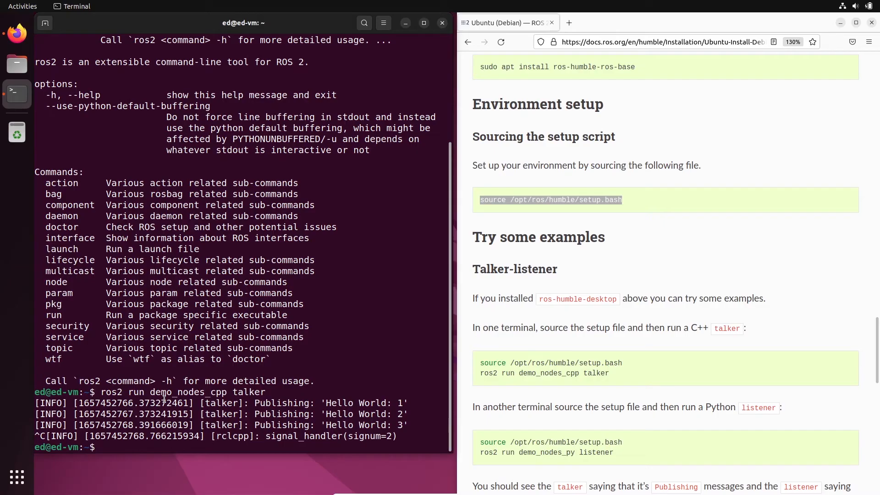
Step: Launch a new terminal window where the talker reports ros2 not found, then enter 'gedit ~/.bashrc'
right_click(16, 94)
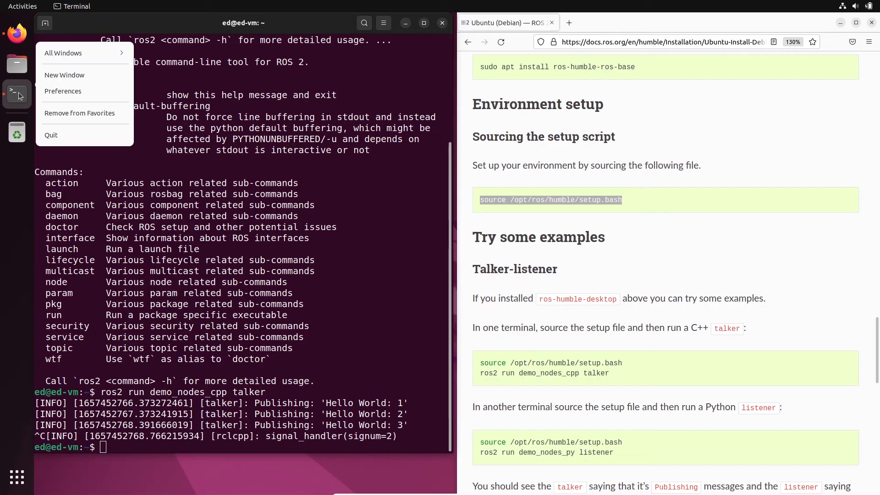
click(64, 74)
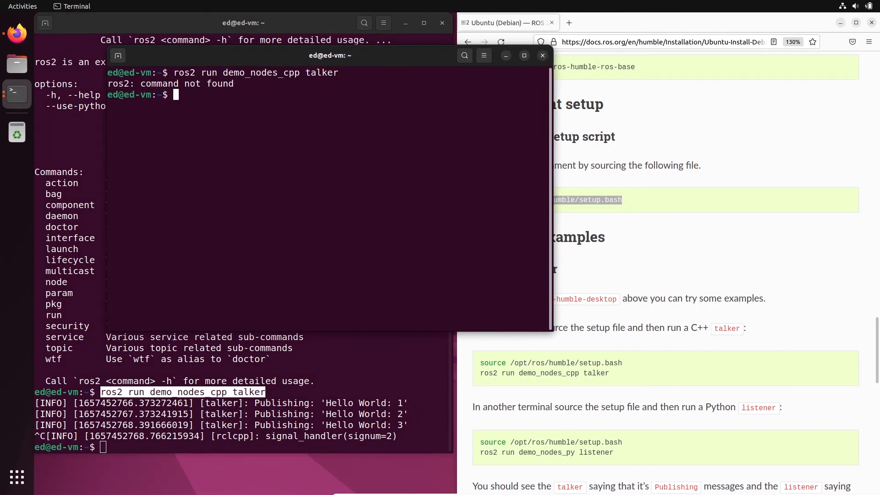
mouse_move(219, 98)
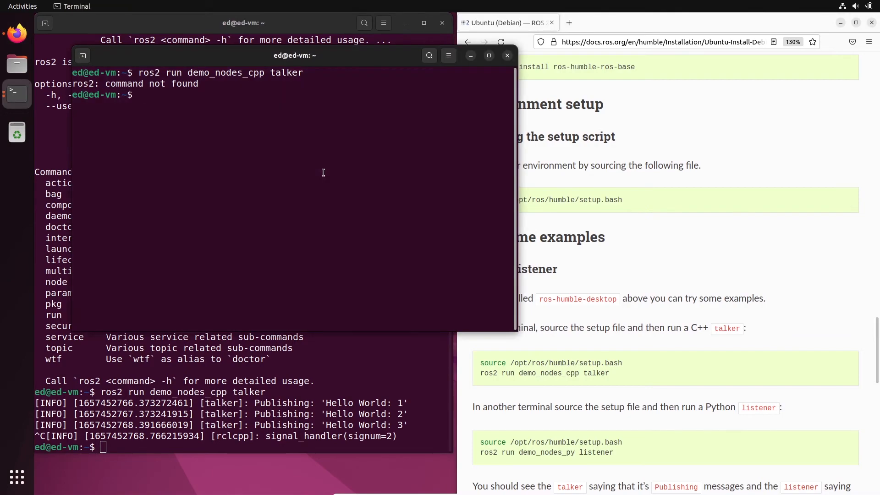
text(gedit .)
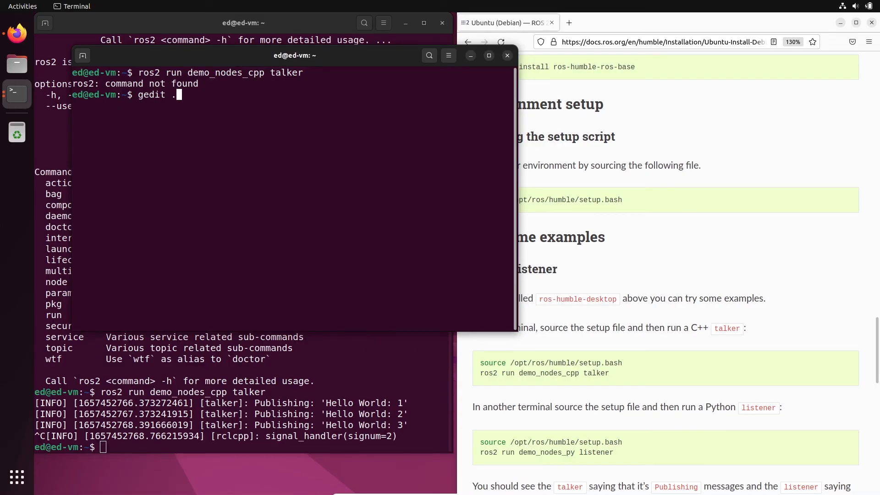
text(bashrc)
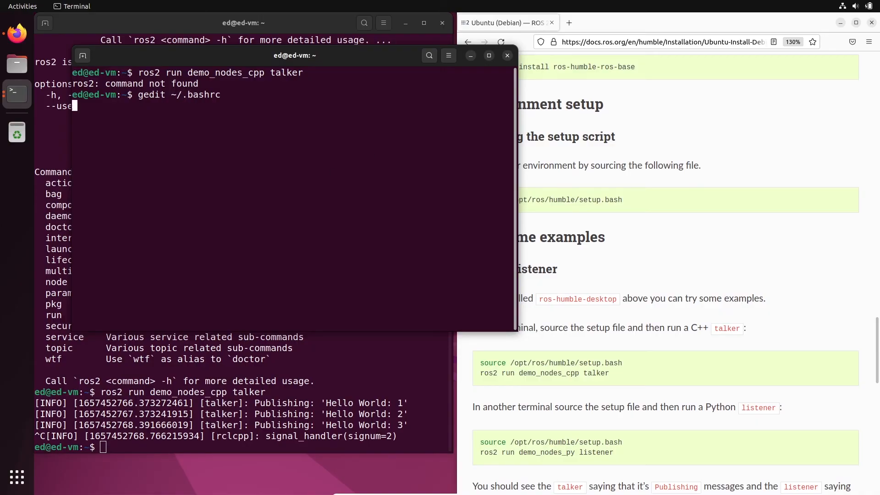
Step: Append 'source /opt/ros/humble/setup.bash' to the end of ~/.bashrc in gedit and save it
key(Return)
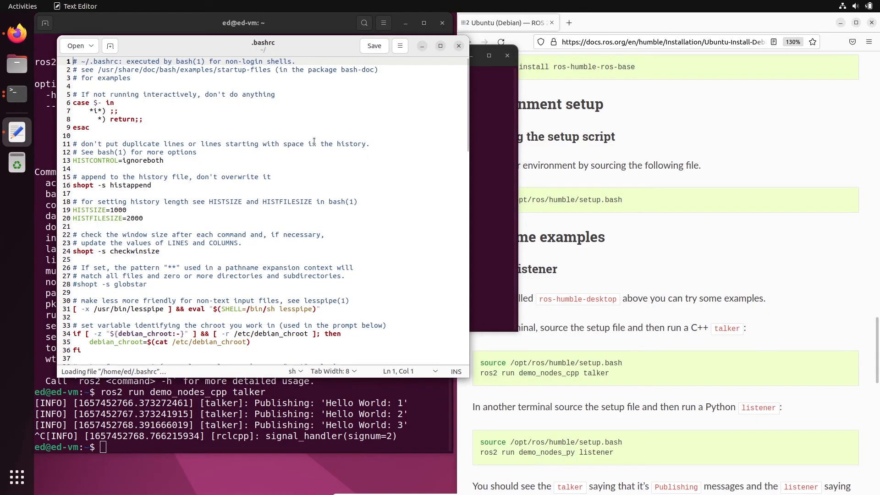
scroll(down, 3)
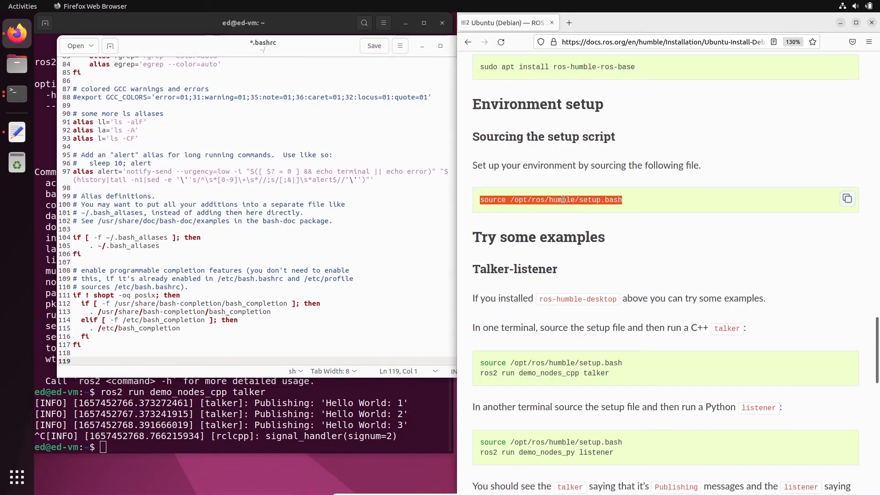
text(source /opt/ros/humble/setup.bash)
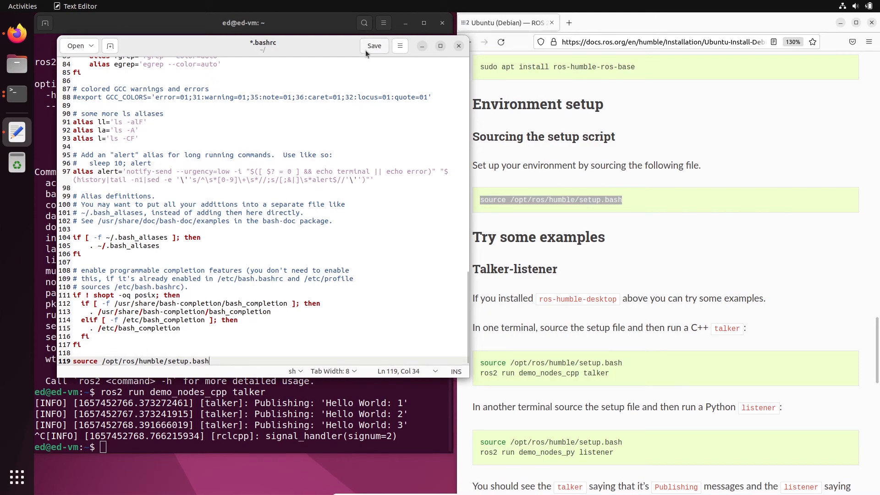
click(374, 46)
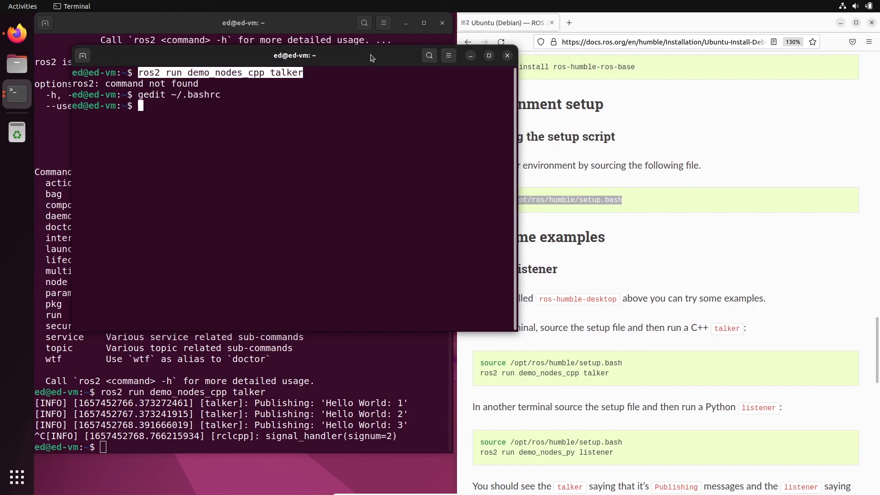
Step: In a fresh terminal, run 'ros2 run demo_nodes_cpp talker' without manual sourcing; it publishes Hello World
click(507, 55)
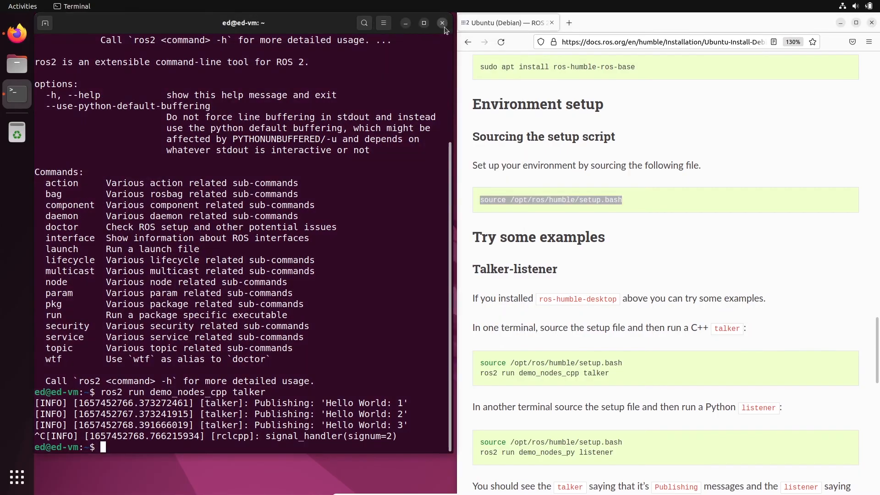
click(442, 23)
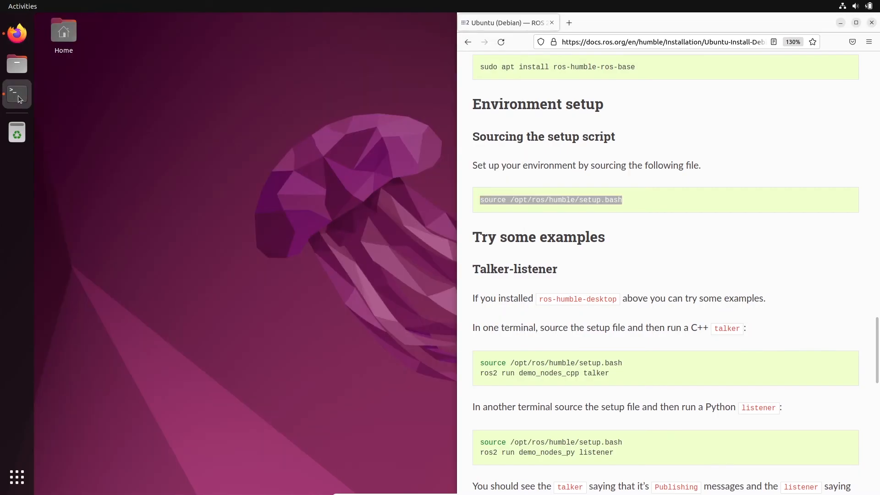
click(16, 93)
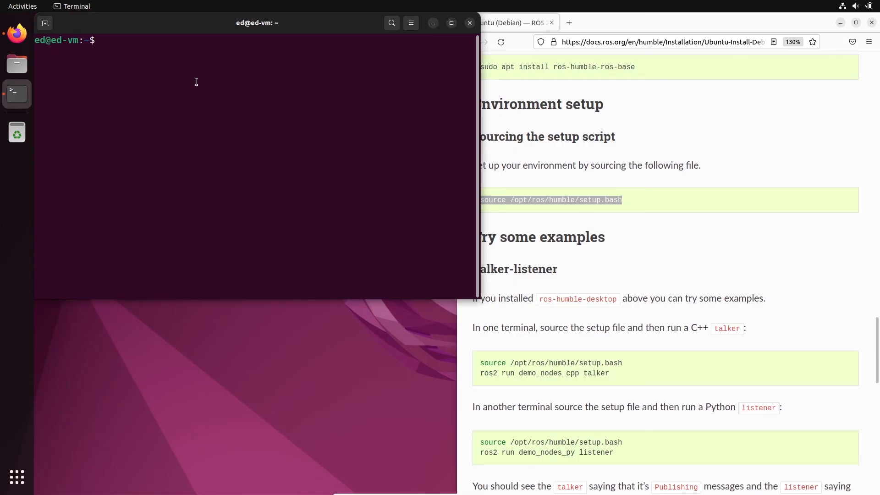
text(ros2 run demo_nodes_cpp talker)
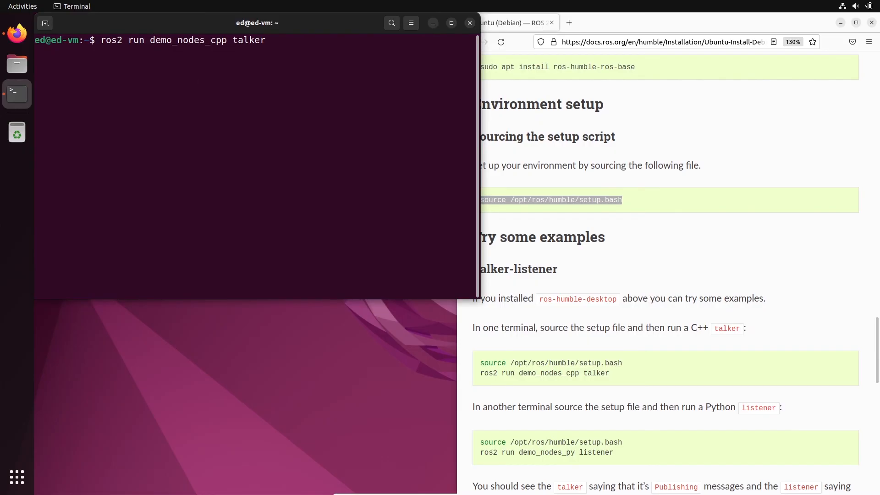
key(Return)
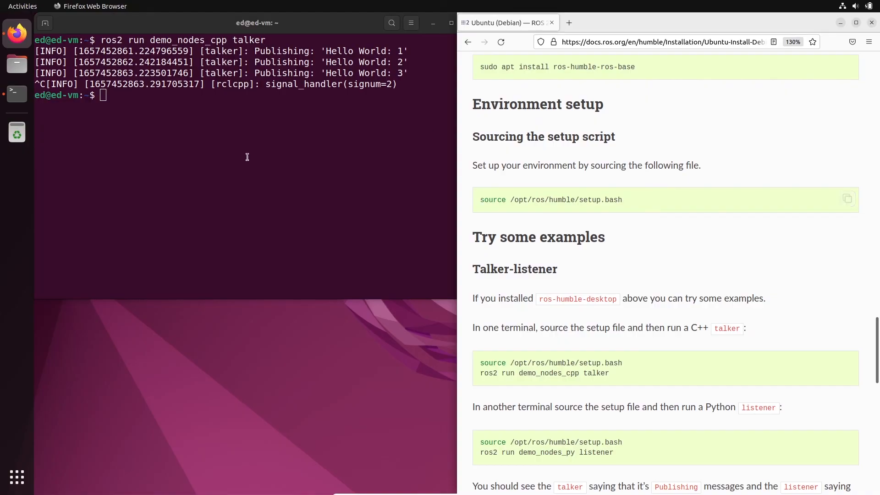
mouse_move(268, 144)
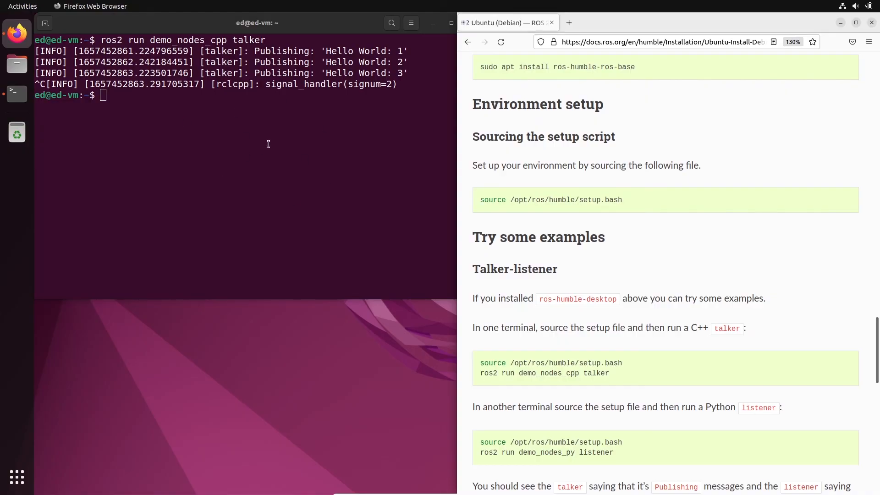